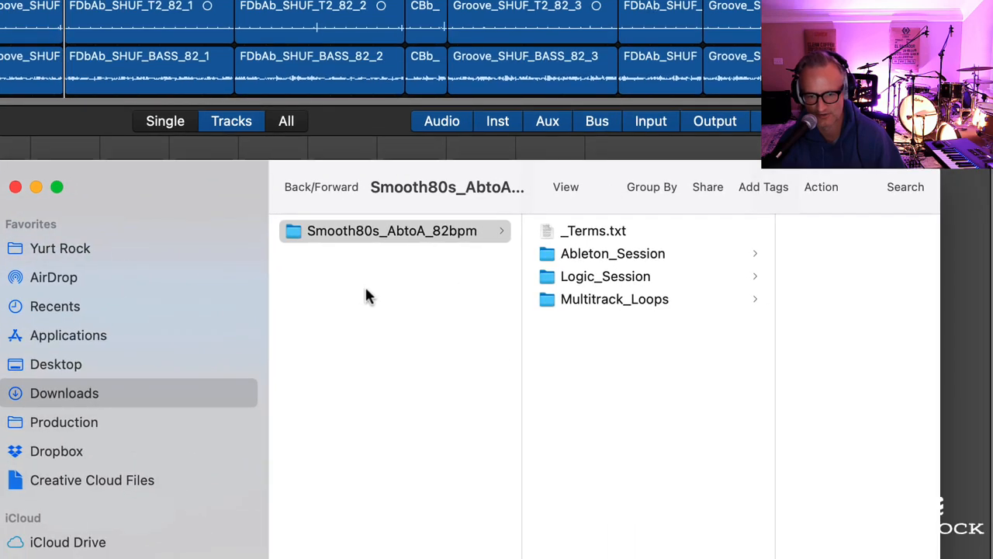
{"action": "mouse_move", "coordinate": [555, 276]}
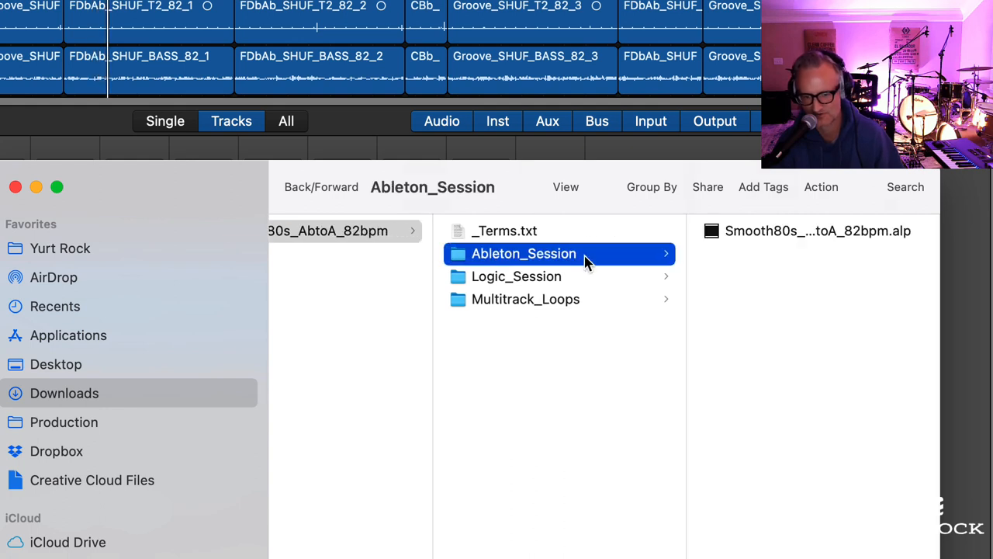
{"action": "mouse_move", "coordinate": [604, 270]}
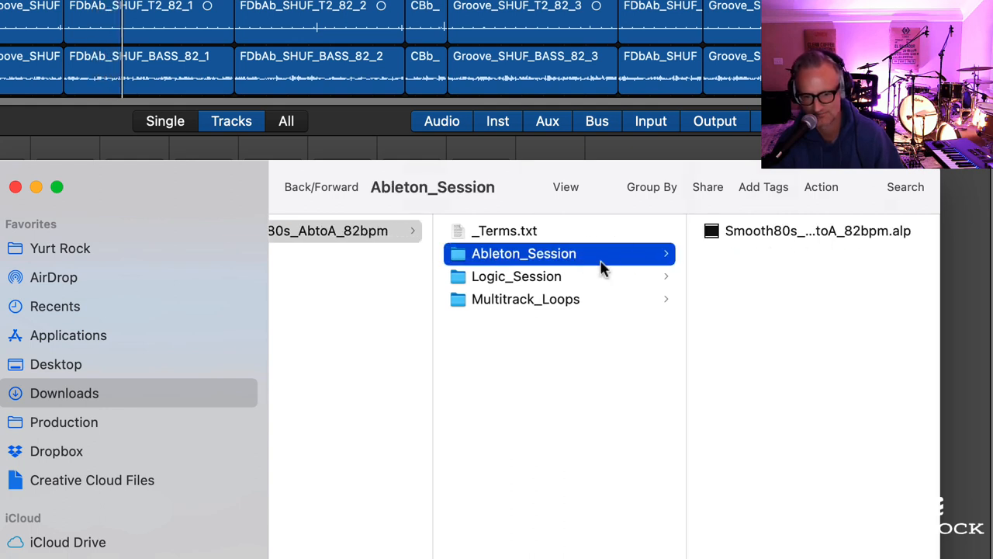
Step: Browse Logic_Session > Multitrack_Loops and list the F Db Ab Toto 82bpm 4 WAV stems
{"action": "left_click", "coordinate": [516, 277]}
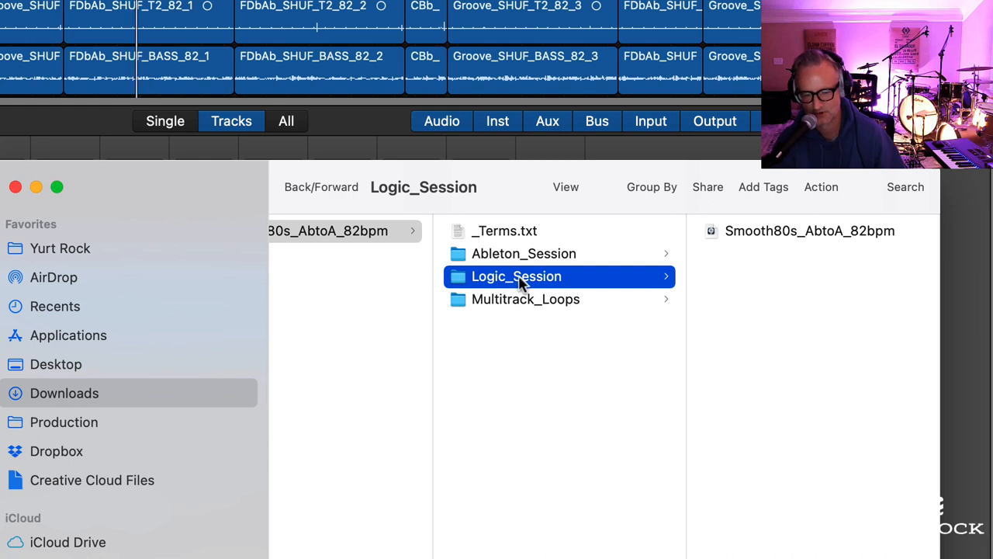
{"action": "mouse_move", "coordinate": [673, 360]}
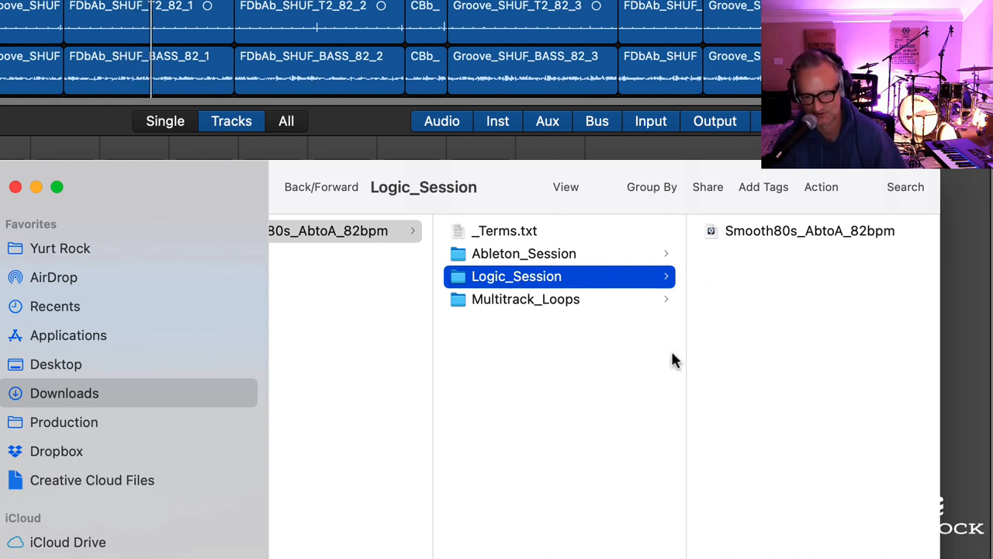
{"action": "left_click", "coordinate": [525, 298]}
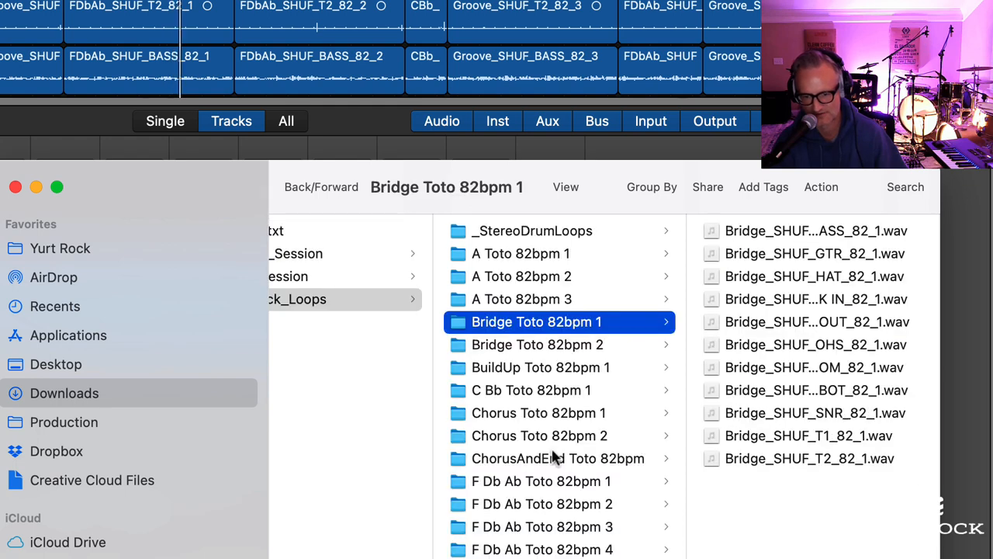
{"action": "left_click", "coordinate": [559, 458]}
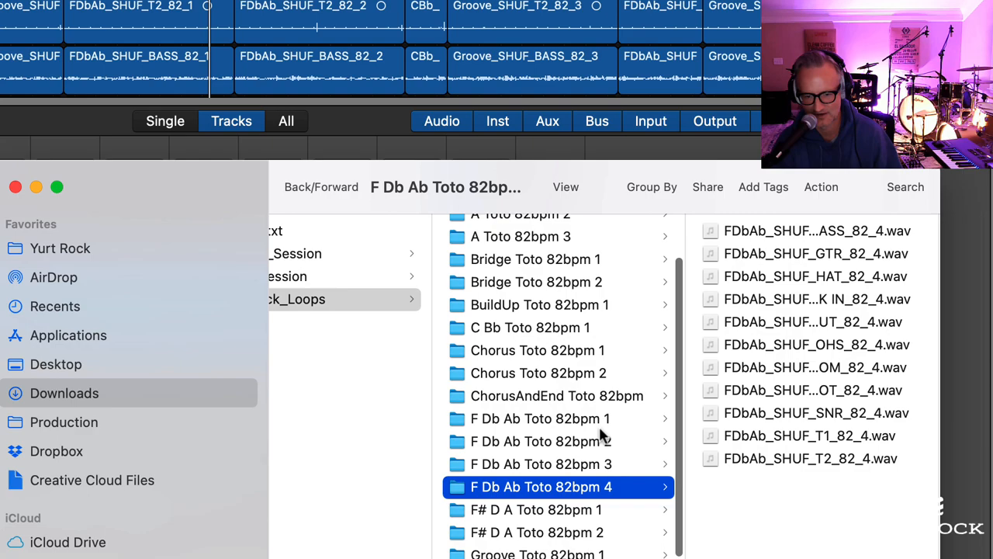
{"action": "mouse_move", "coordinate": [515, 453]}
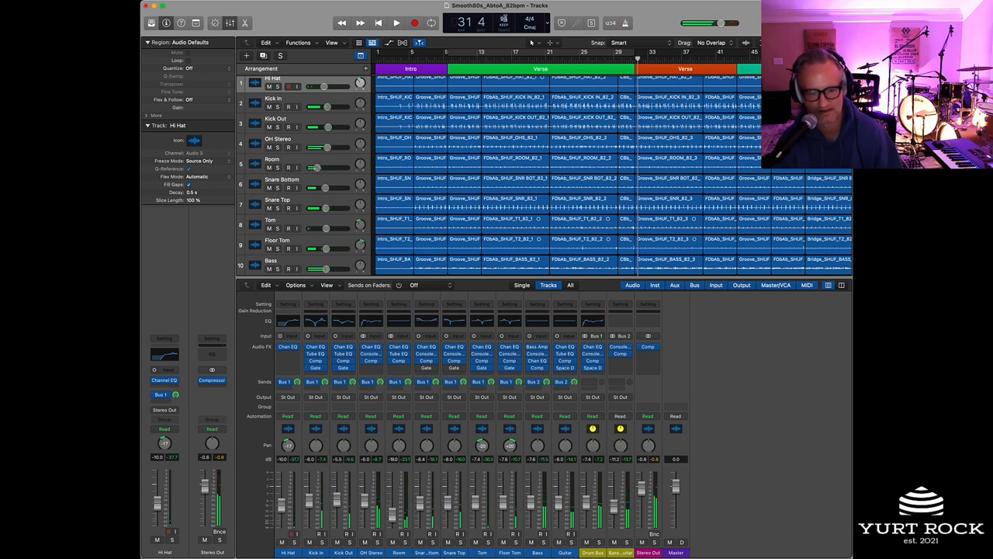
Step: Play the Logic session from the verse through the bridge and key-change sections
{"action": "left_click", "coordinate": [397, 23]}
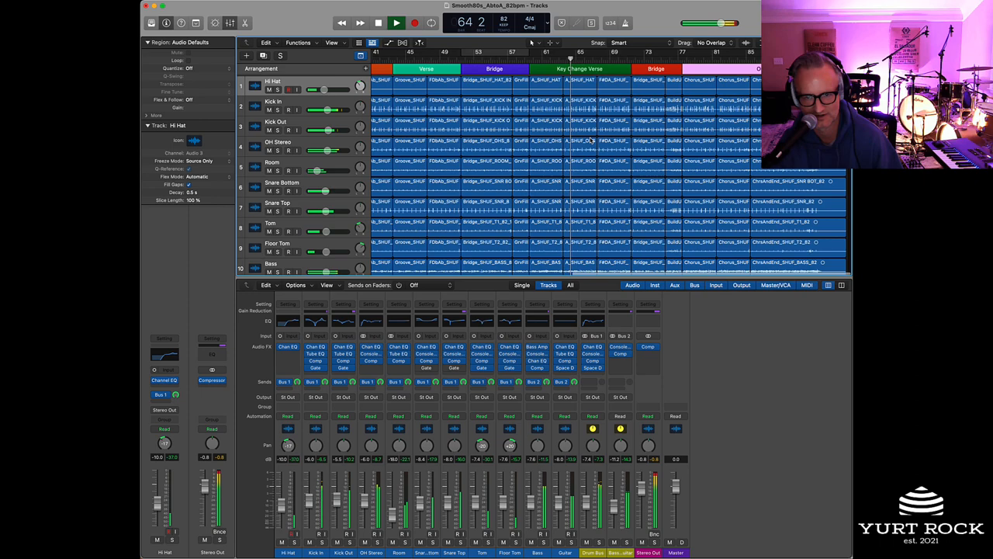
{"action": "scroll", "scroll_direction": "down", "scroll_amount": 3}
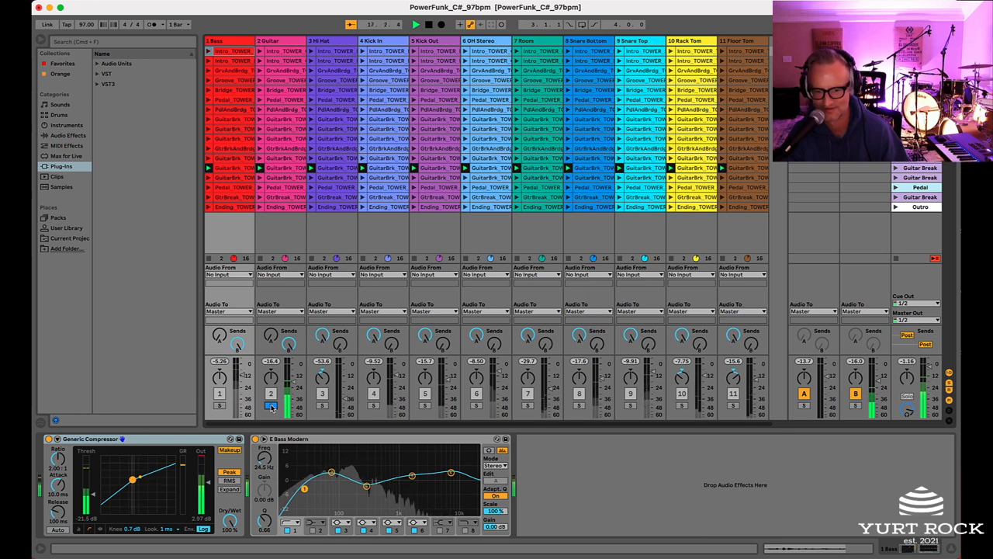
Step: Show the Bass track's Compressor and EQ Eight in Ableton's Device View
{"action": "left_click", "coordinate": [416, 24]}
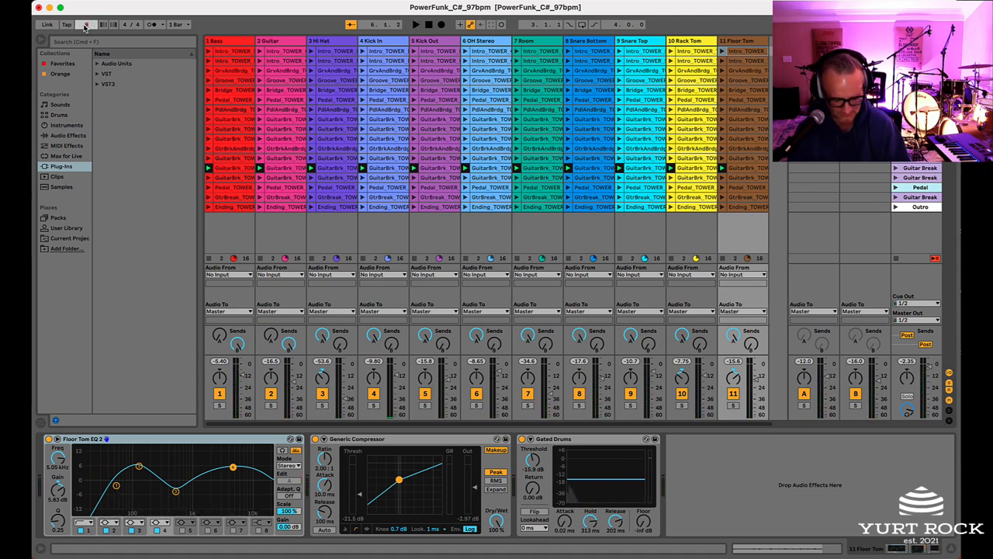
Step: Play the PowerFunk session with the Floor Tom's EQ, compressor and gated drums chain active
{"action": "left_click", "coordinate": [416, 25]}
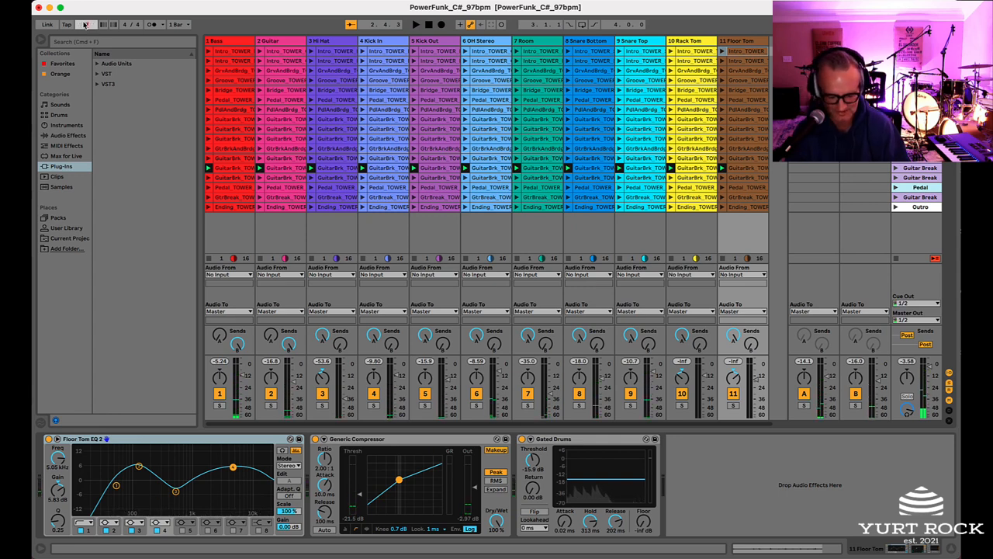
{"action": "left_click", "coordinate": [416, 25]}
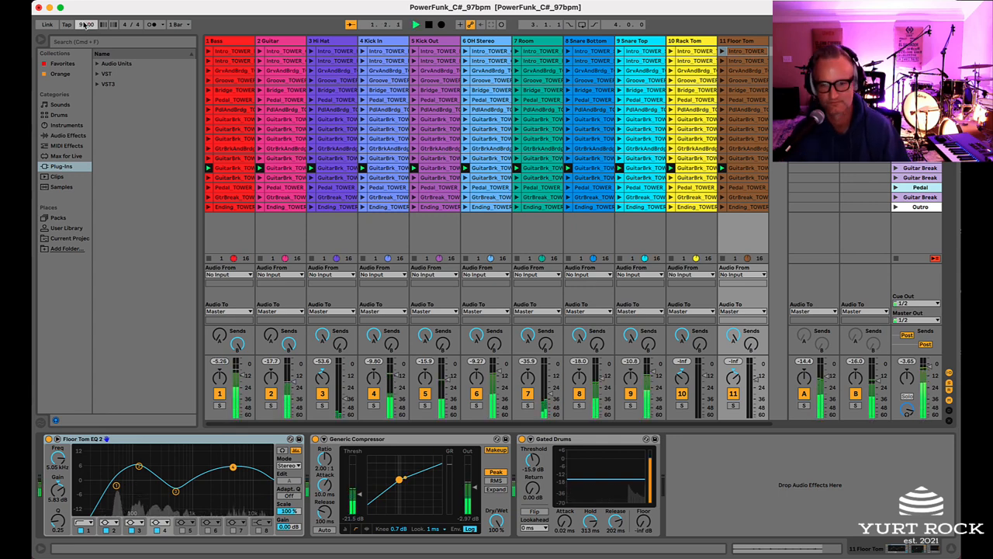